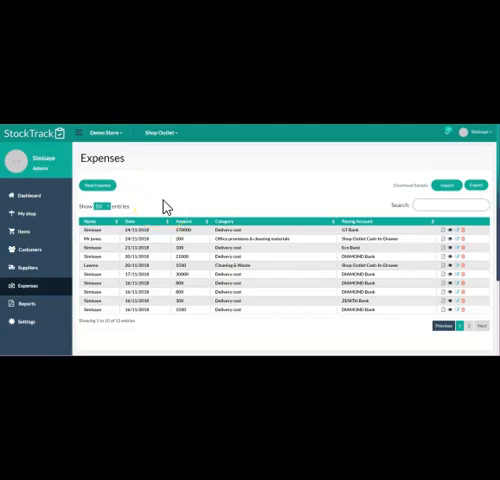
pyautogui.moveTo(180, 192)
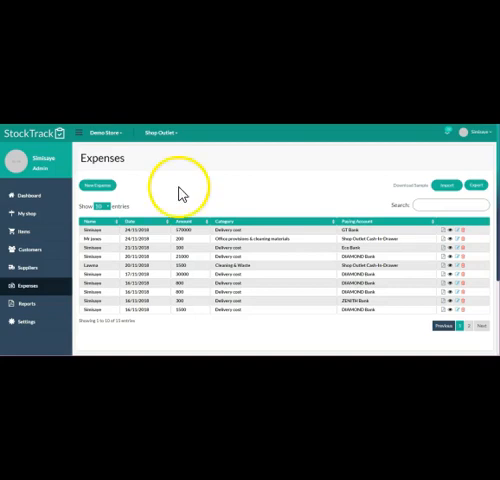
# - View the first expense and change its category to Computer & Technology, then submit the update
pyautogui.scroll(-3)
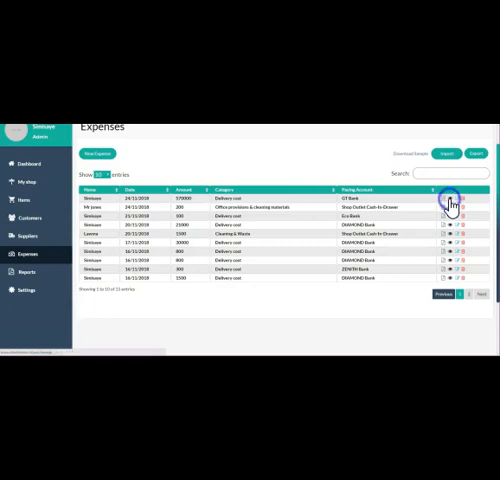
pyautogui.click(444, 202)
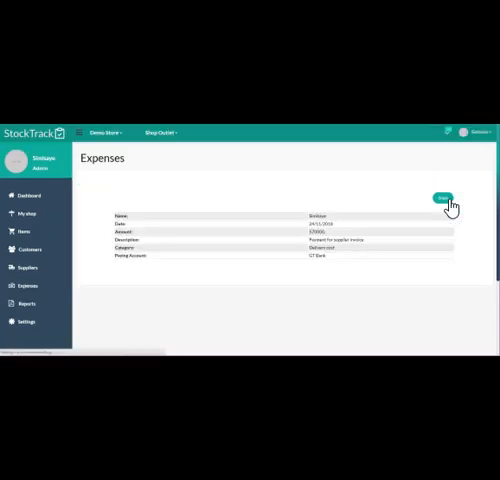
pyautogui.moveTo(336, 222)
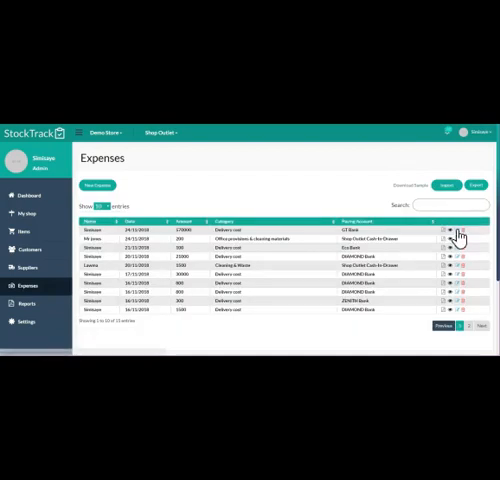
pyautogui.moveTo(458, 236)
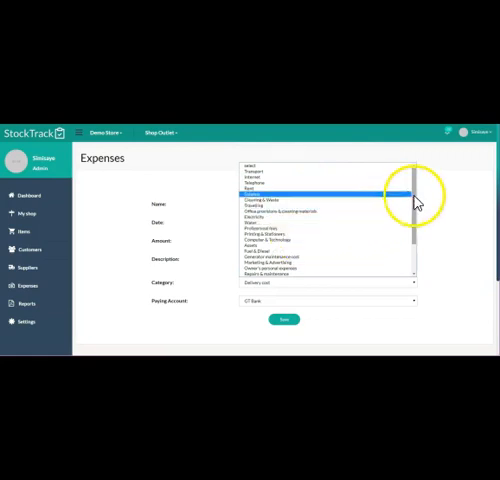
pyautogui.scroll(-3)
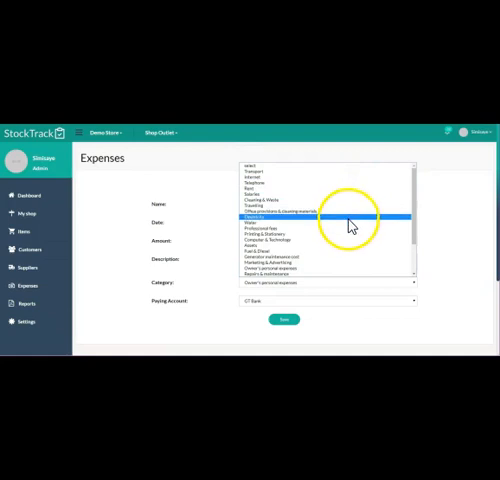
pyautogui.moveTo(344, 246)
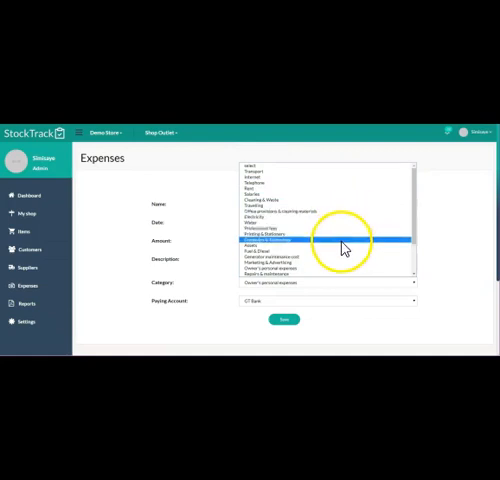
pyautogui.click(336, 240)
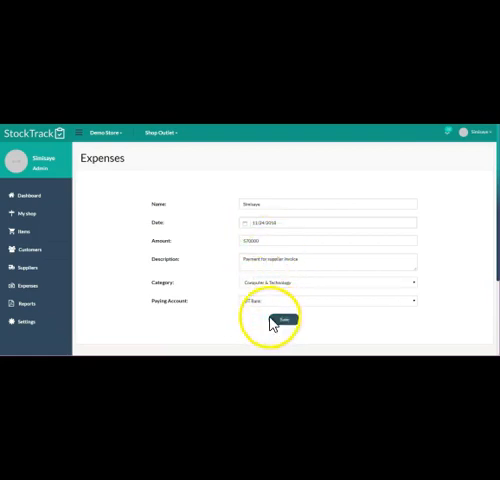
pyautogui.click(284, 316)
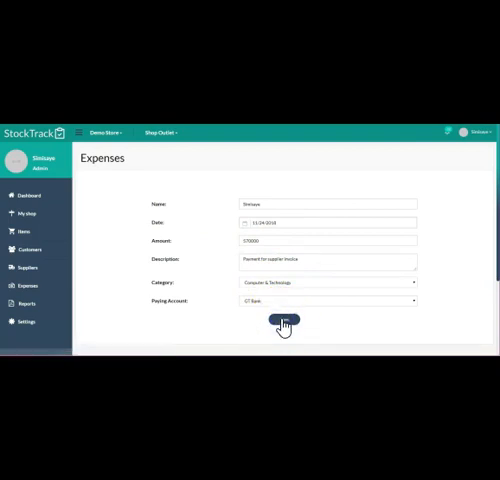
# - Save the edited expense, then start a new expense with its name and amount 5000
pyautogui.click(284, 320)
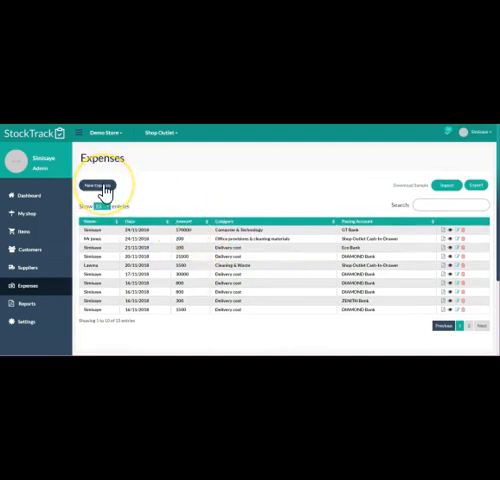
pyautogui.click(96, 184)
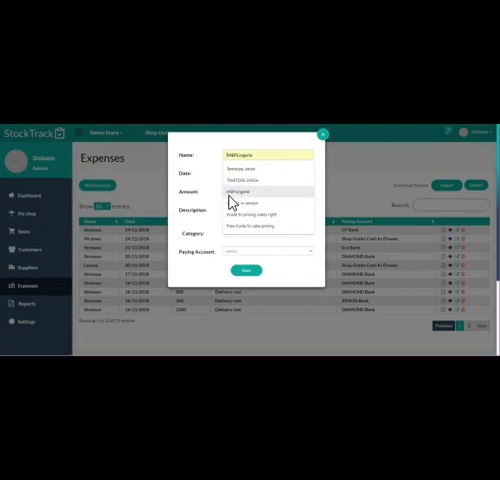
pyautogui.click(268, 156)
pyautogui.write('School fee')
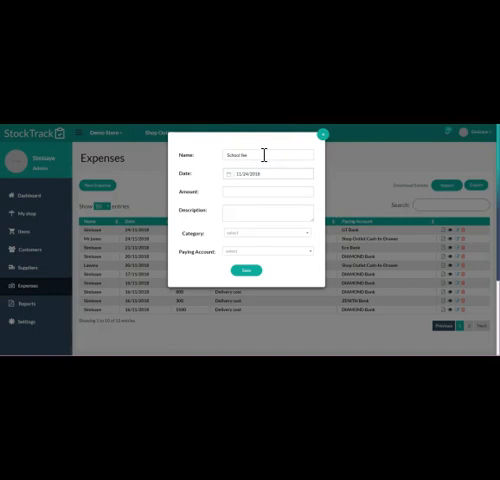
pyautogui.click(264, 178)
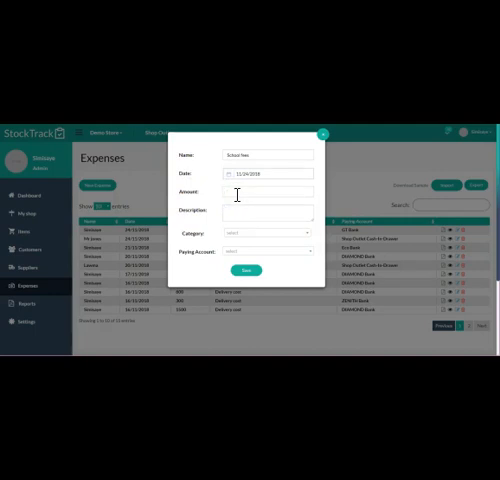
pyautogui.write('5')
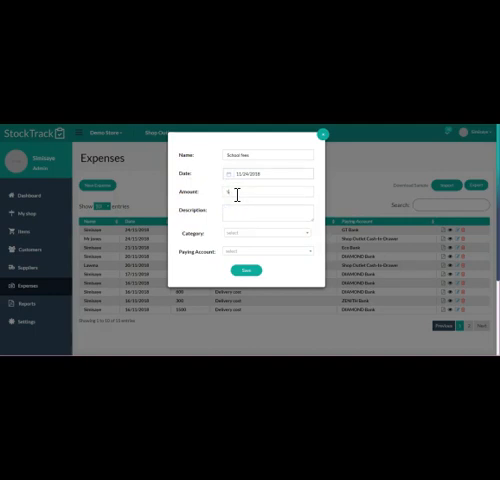
pyautogui.write('50000')
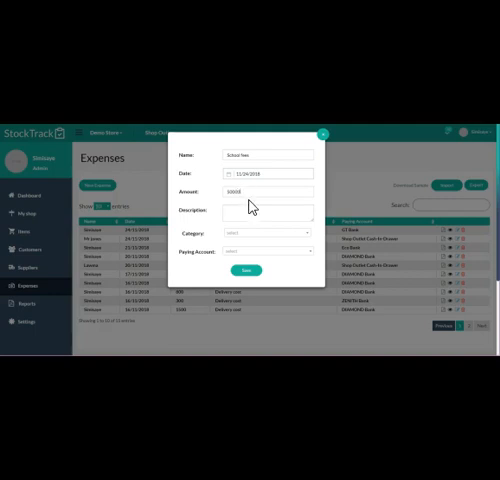
# - Add a description for the new expense and submit the form
pyautogui.click(264, 210)
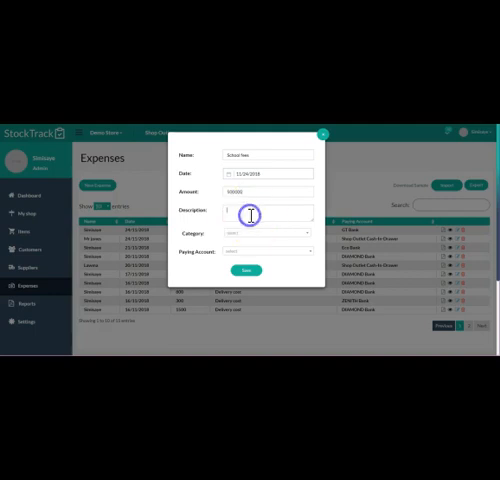
pyautogui.write('rl')
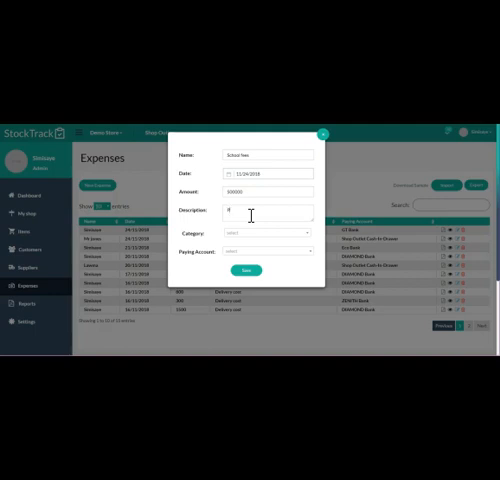
pyautogui.write('Pri')
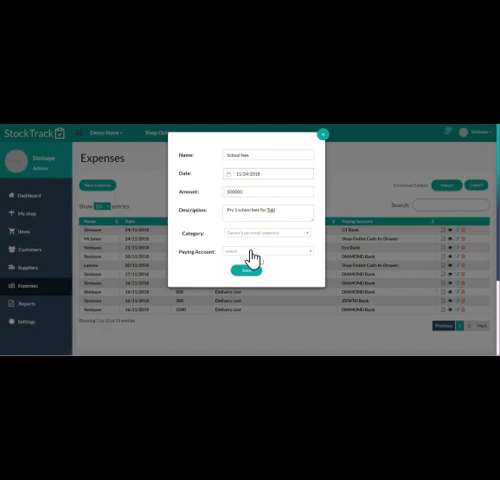
pyautogui.click(256, 252)
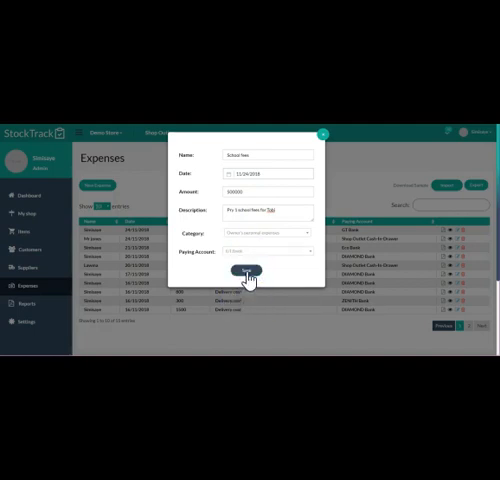
# - Confirm saving so the school fees expense of 5000 appears in the Expenses list
pyautogui.click(248, 268)
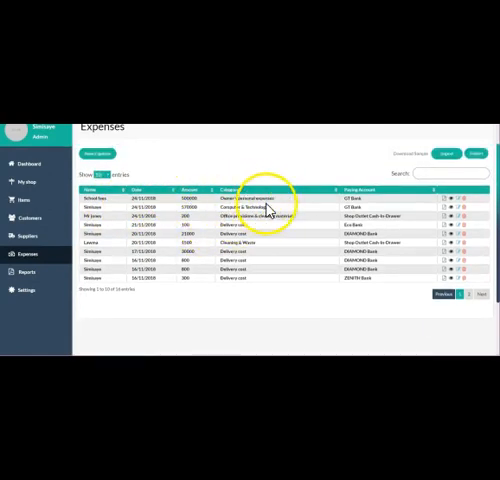
pyautogui.moveTo(456, 204)
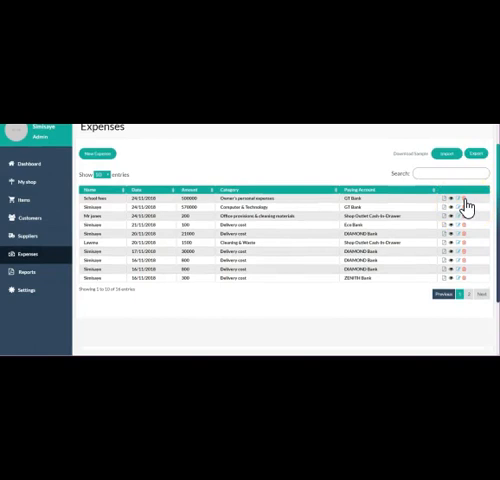
# - Delete the School fees row and confirm Yes in the Are you sure? dialog
pyautogui.click(460, 204)
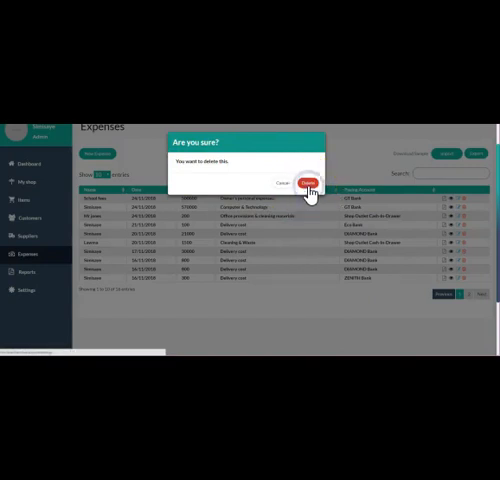
pyautogui.click(304, 184)
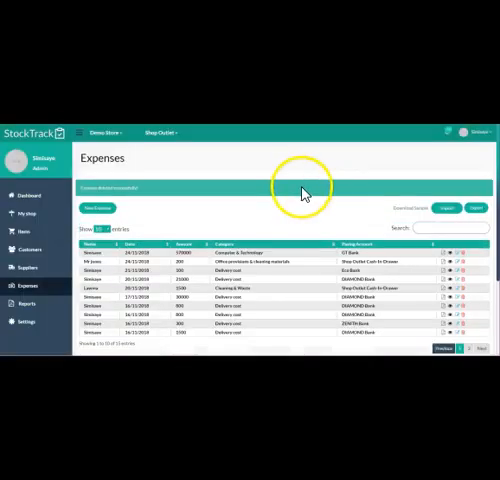
pyautogui.scroll(-3)
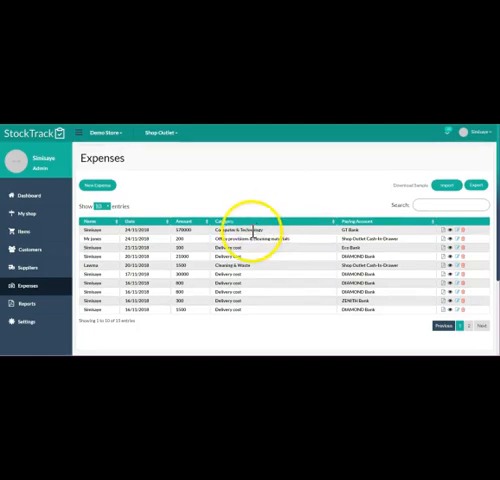
pyautogui.moveTo(64, 344)
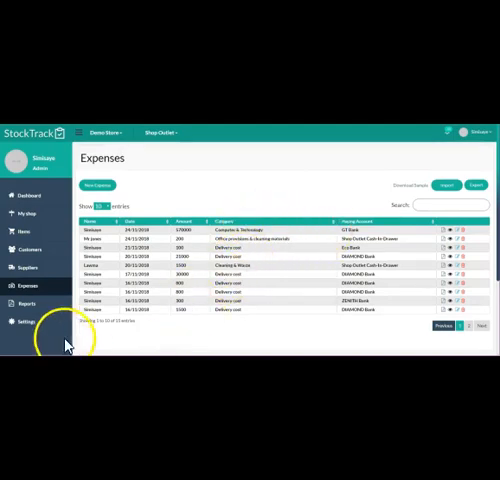